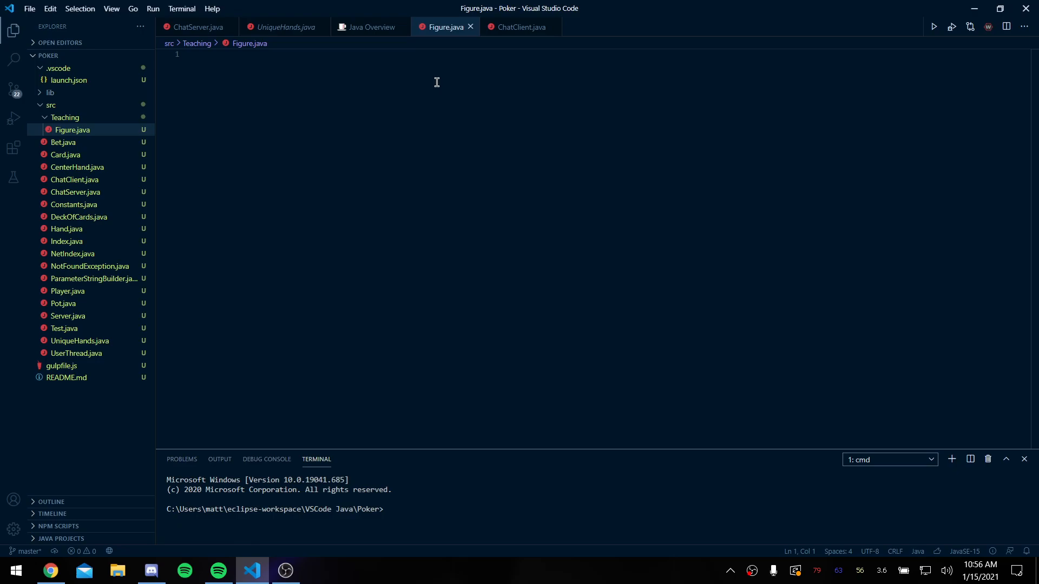
- Write public class Figure with protected int numSides and a constructor assigning this.numSides
{"action": "type", "text": "public class FIgure {"}
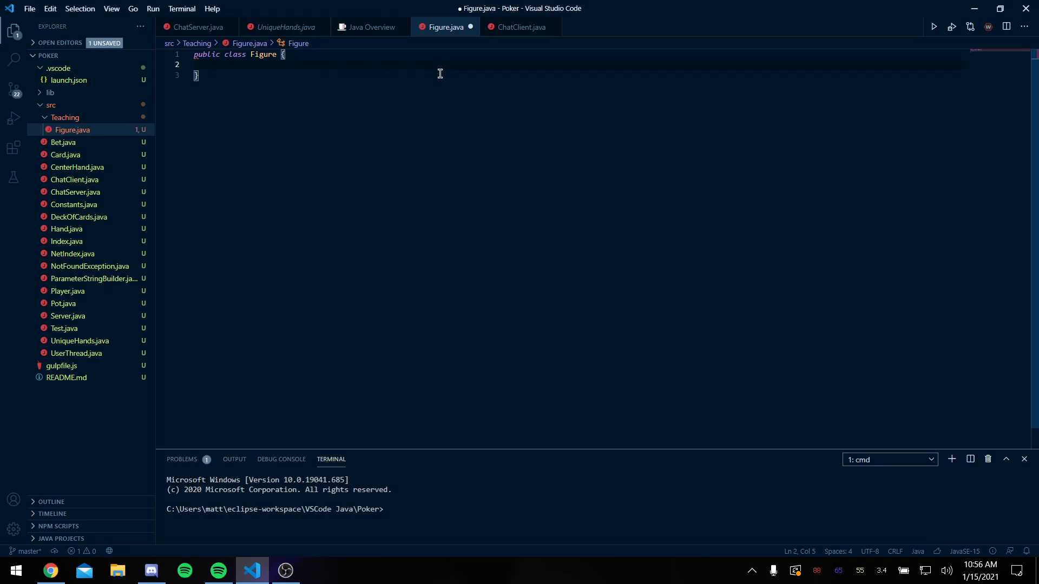
{"action": "type", "text": "in"}
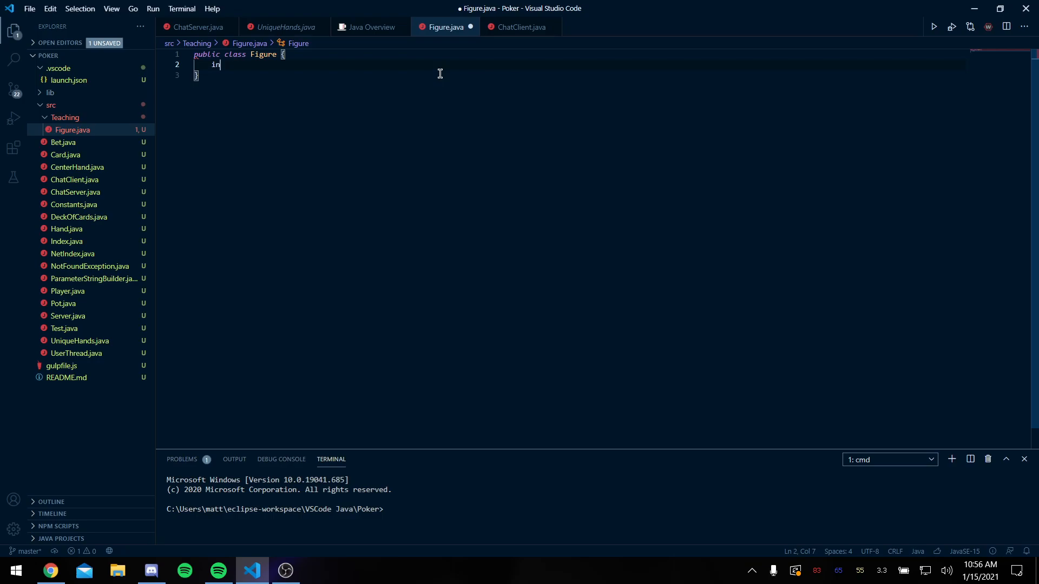
{"action": "type", "text": "tprotected int numSides;"}
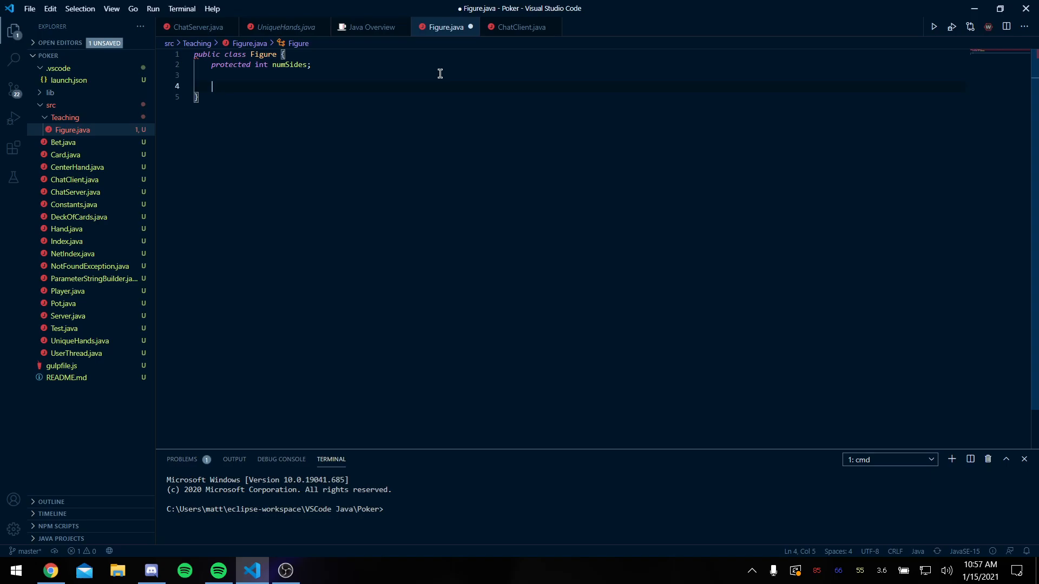
{"action": "type", "text": "public Figure(int numSides) {"}
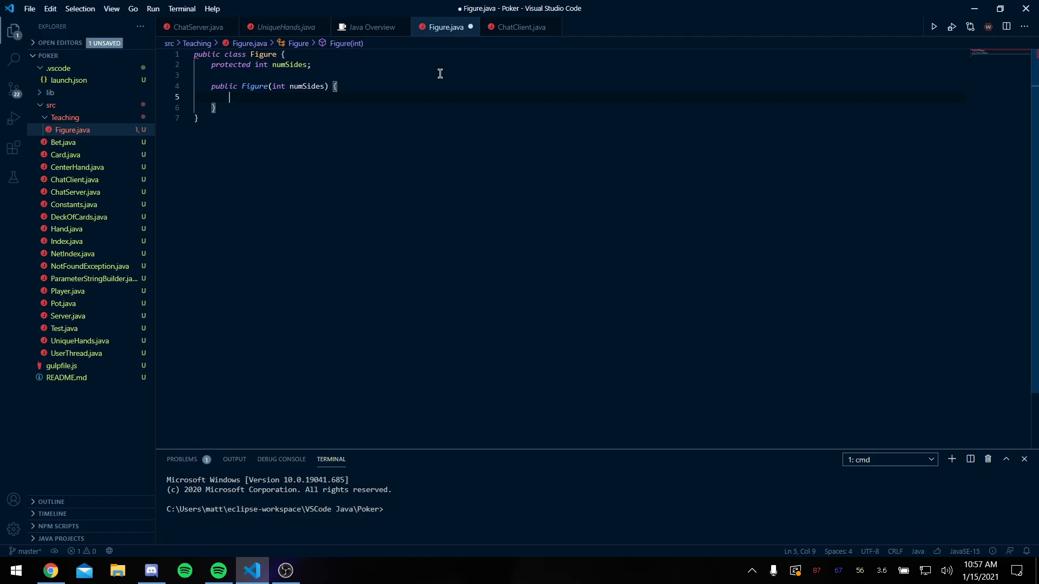
{"action": "type", "text": "this.numSides = numSides;"}
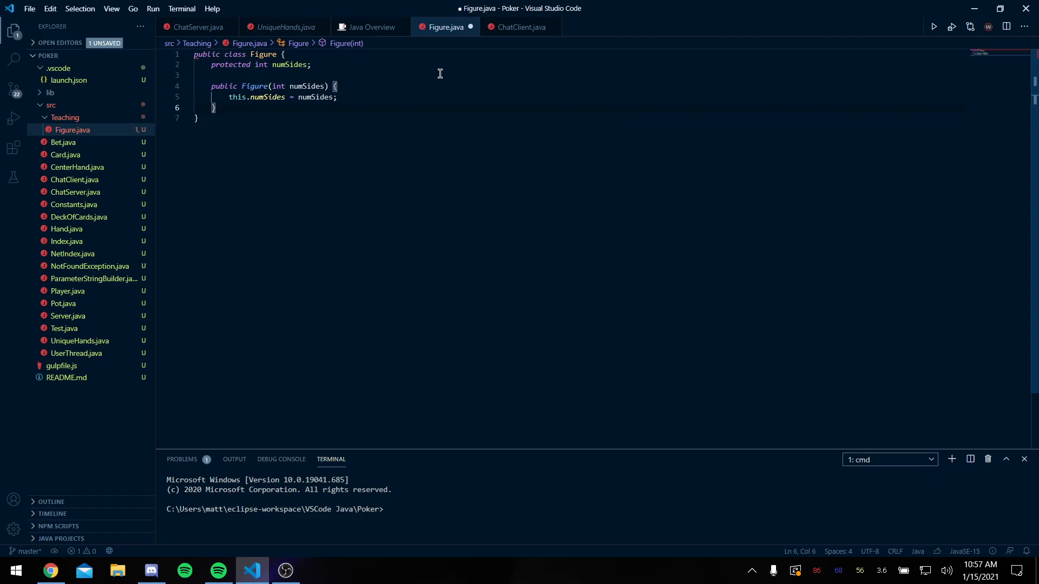
{"action": "type", "text": "public void area() {"}
{"action": "type", "text": "System.out.println(\""}
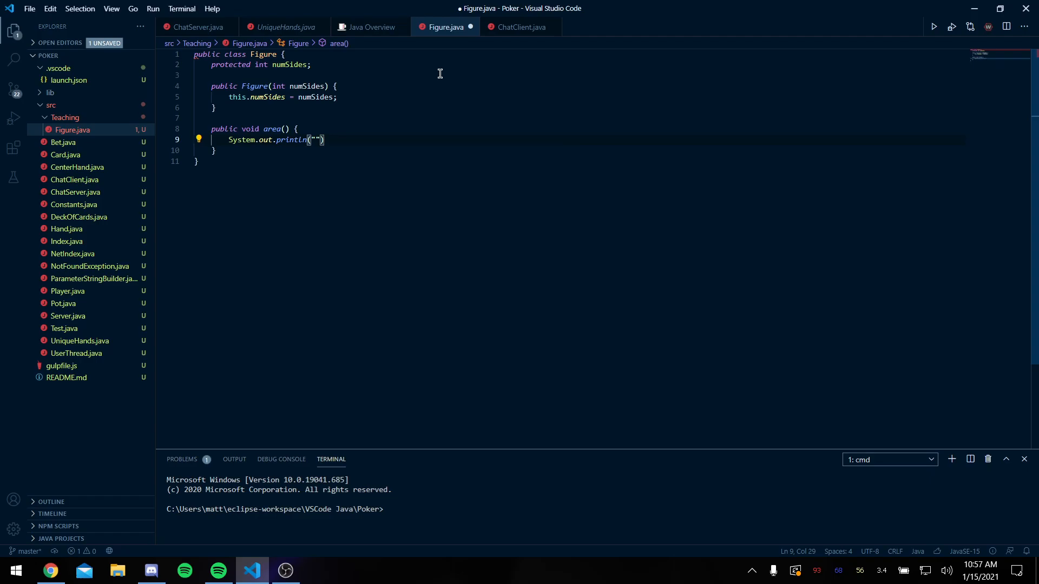
- Add an area() method printing "This is area for a figure." and begin the next class
{"action": "type", "text": "This is area for a figure."}
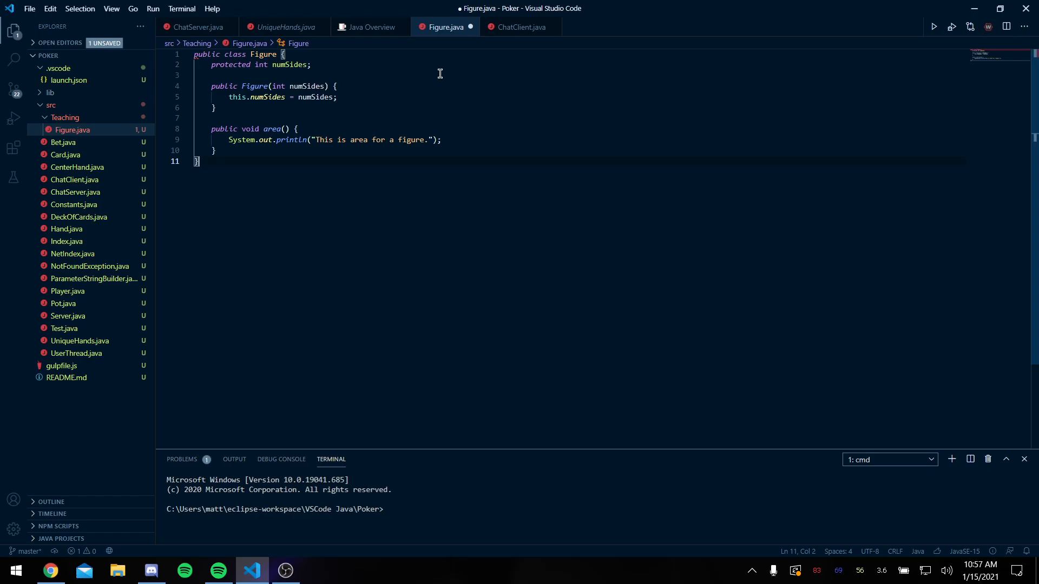
{"action": "type", "text": "p"}
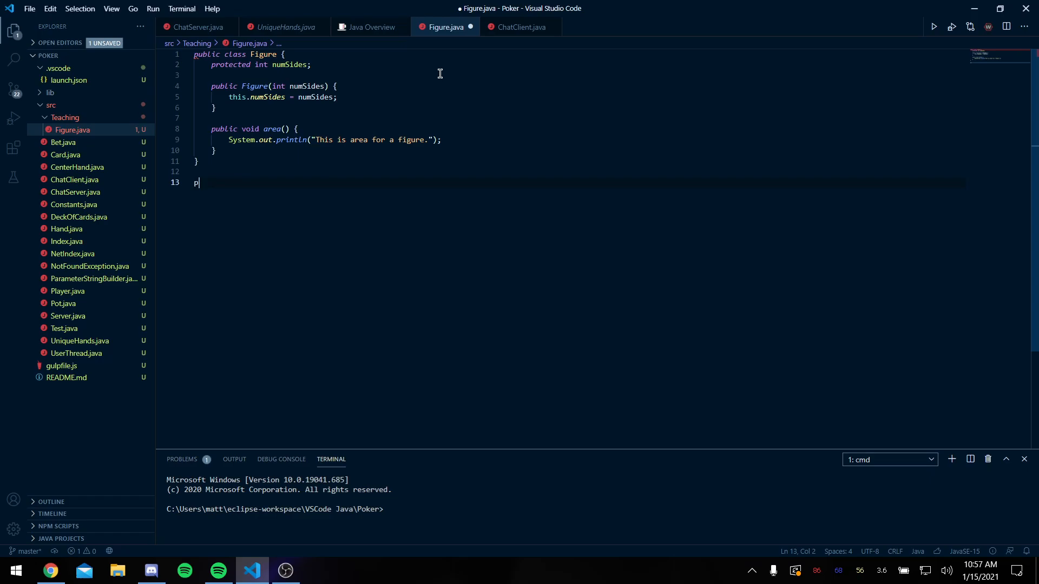
- Declare Rectangle extending Figure with private int length and width fields
{"action": "type", "text": "ublic Rectangle {"}
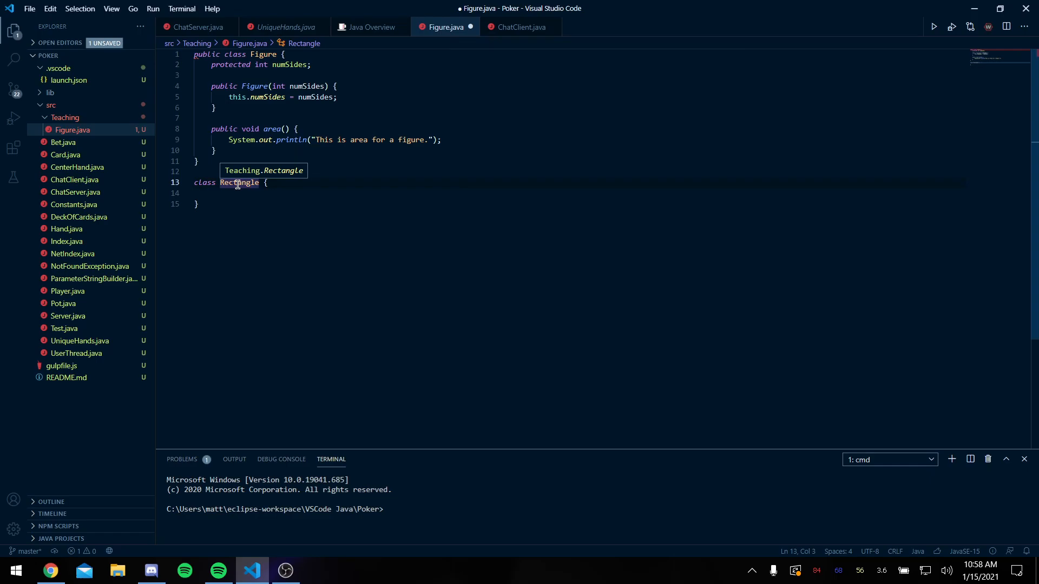
{"action": "mouse_move", "coordinate": [445, 27]}
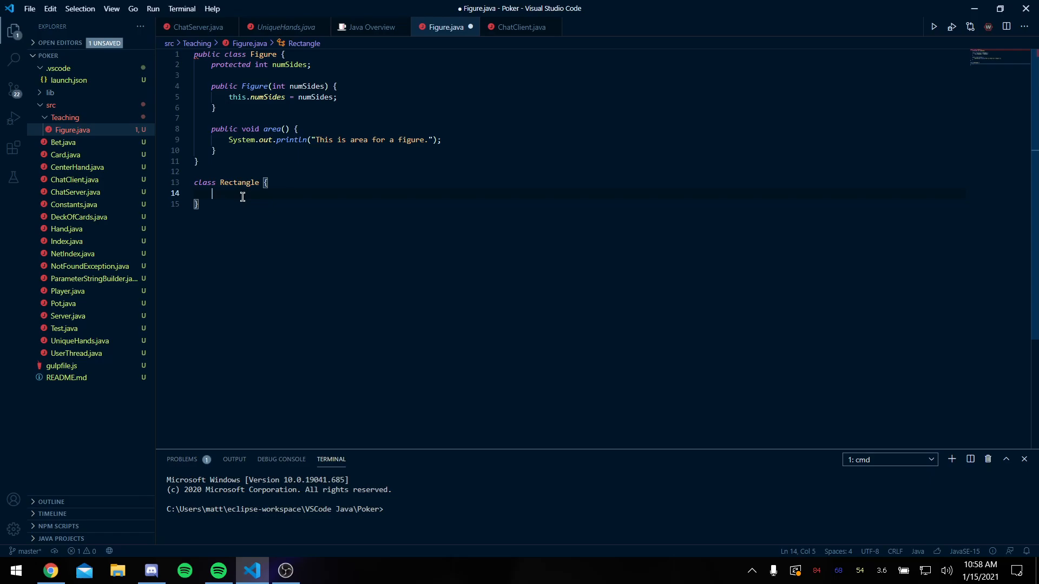
{"action": "type", "text": "private int length, width;"}
{"action": "type", "text": "Rectangle("}
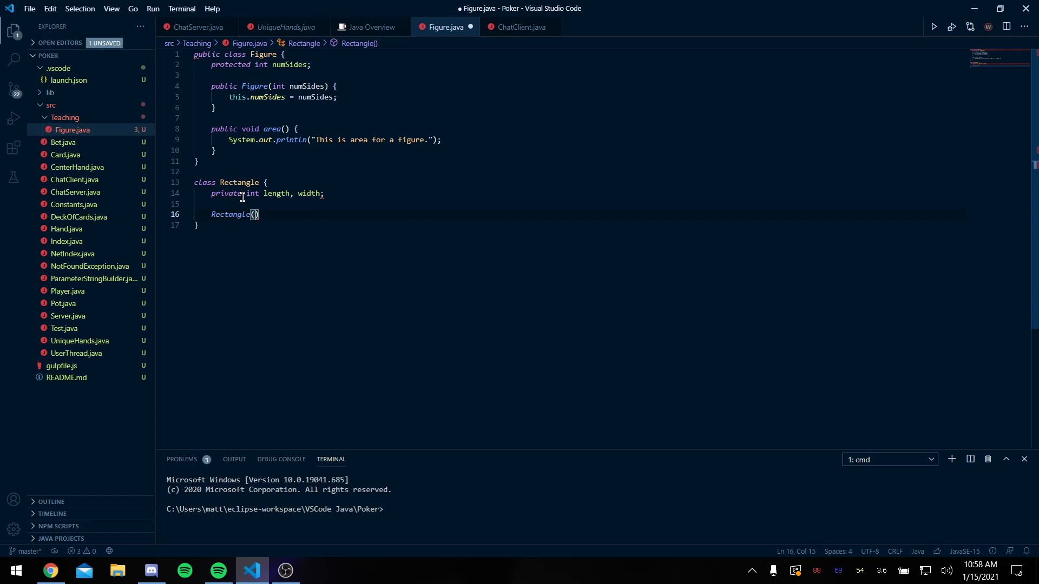
{"action": "type", "text": "int width, int heigh"}
{"action": "type", "text": "super(4);"}
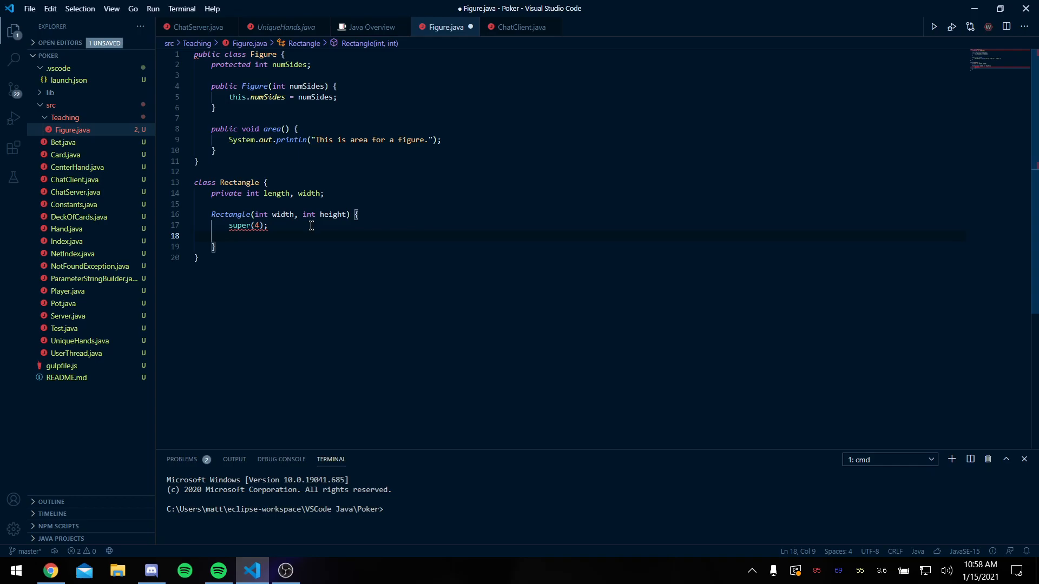
- Write the Rectangle constructor calling super(4) and assigning length and width, renaming height to length
{"action": "type", "text": "this.Length = length;"}
{"action": "type", "text": "this.width = "}
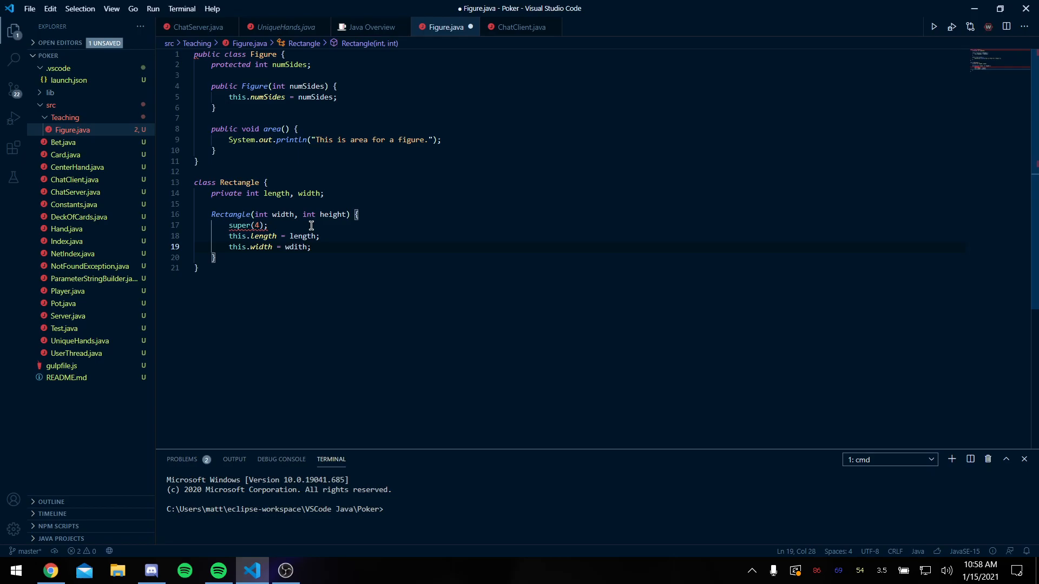
{"action": "type", "text": "width"}
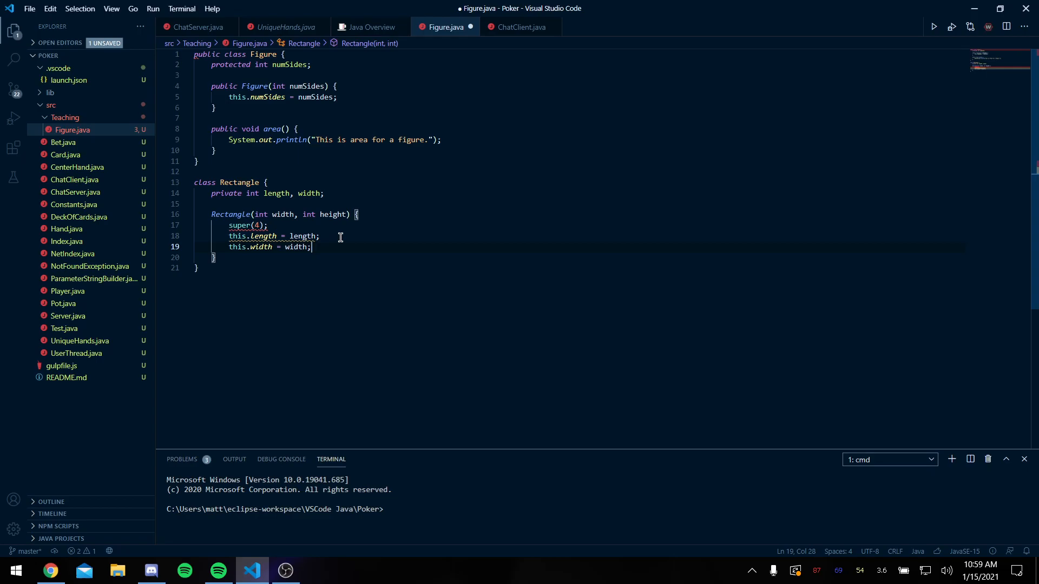
{"action": "double_click", "coordinate": [303, 236]}
{"action": "type", "text": "extends Figure "}
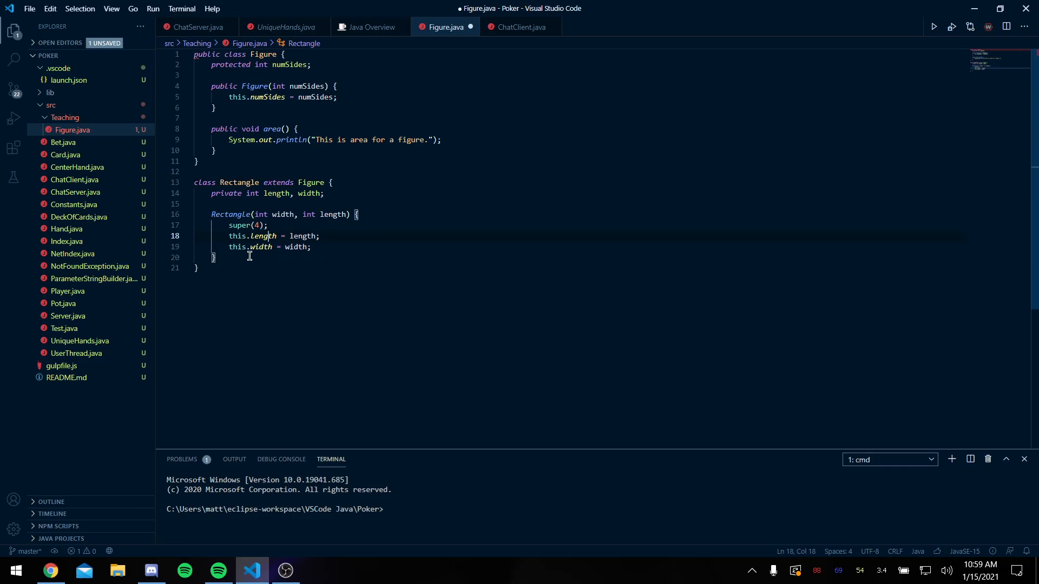
- Add Rectangle's area() printing "Rectangle Area: " + (length*width) and start class Triangle
{"action": "type", "text": "public void area() {"}
{"action": "type", "text": "System.out.println(\"Rectangle Area: \" + "}
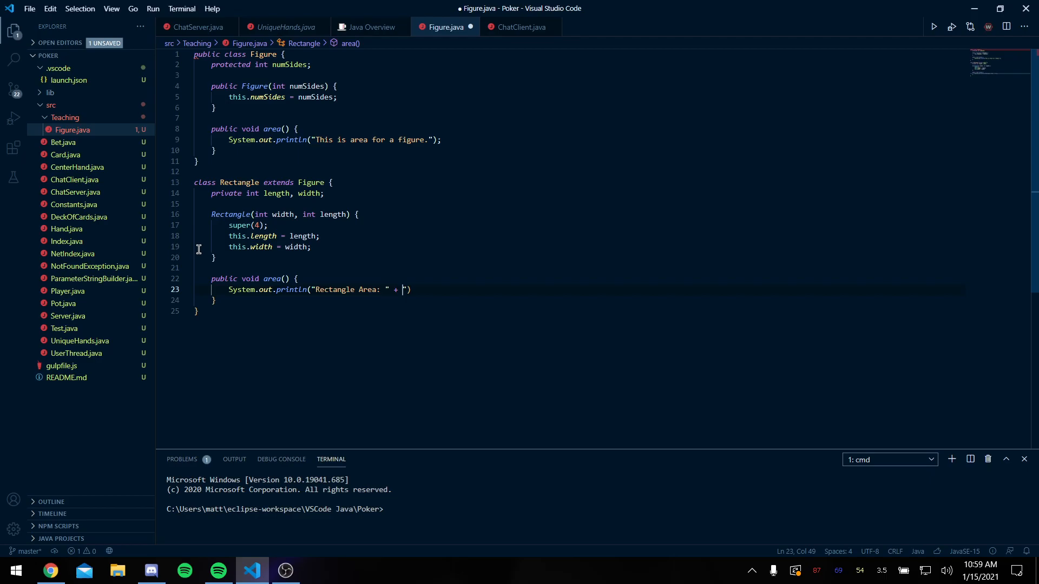
{"action": "type", "text": "(l)"}
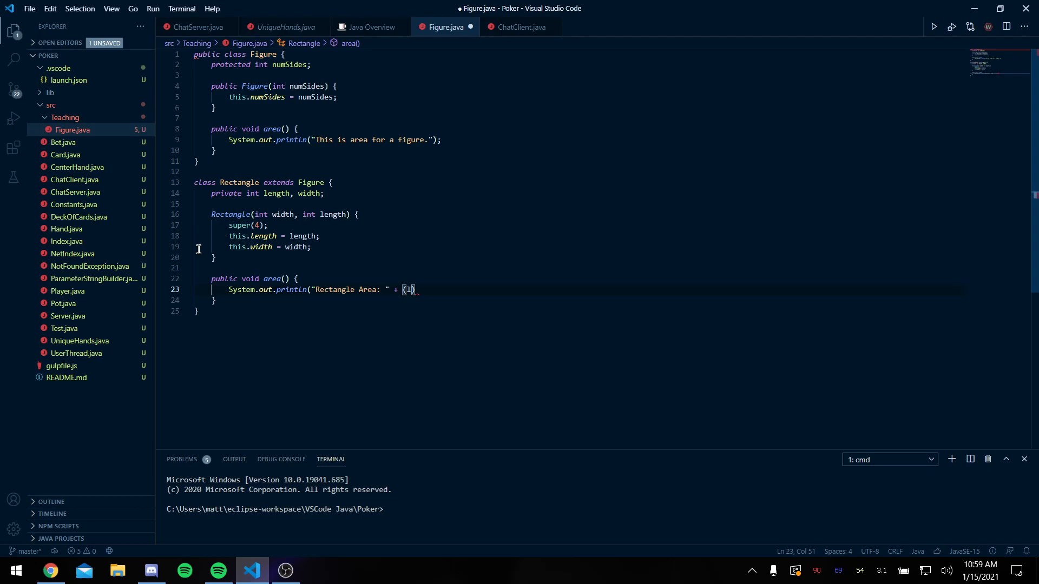
{"action": "type", "text": "length*width"}
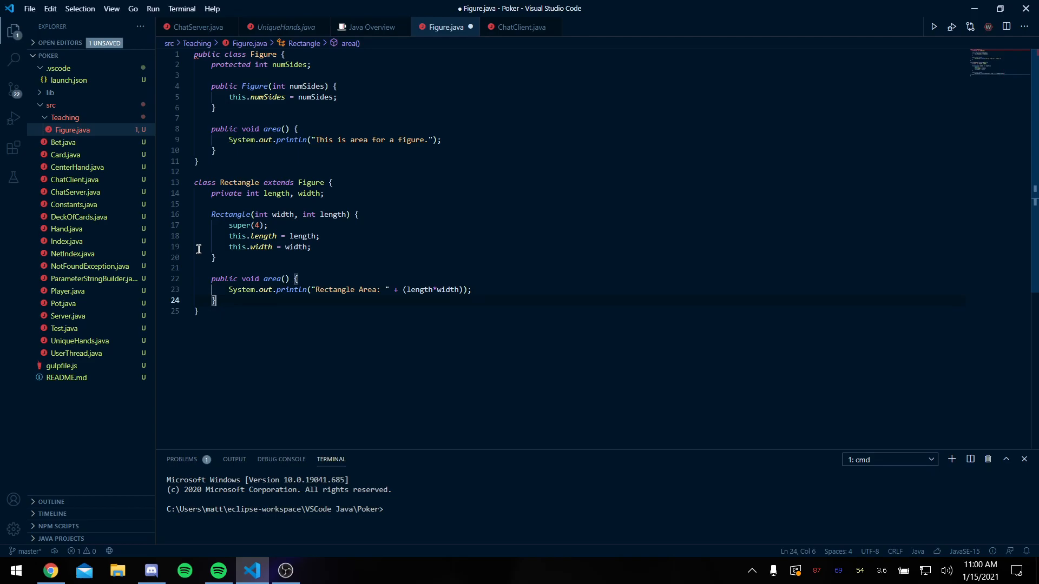
{"action": "type", "text": "class Traig"}
{"action": "type", "text": "private int"}
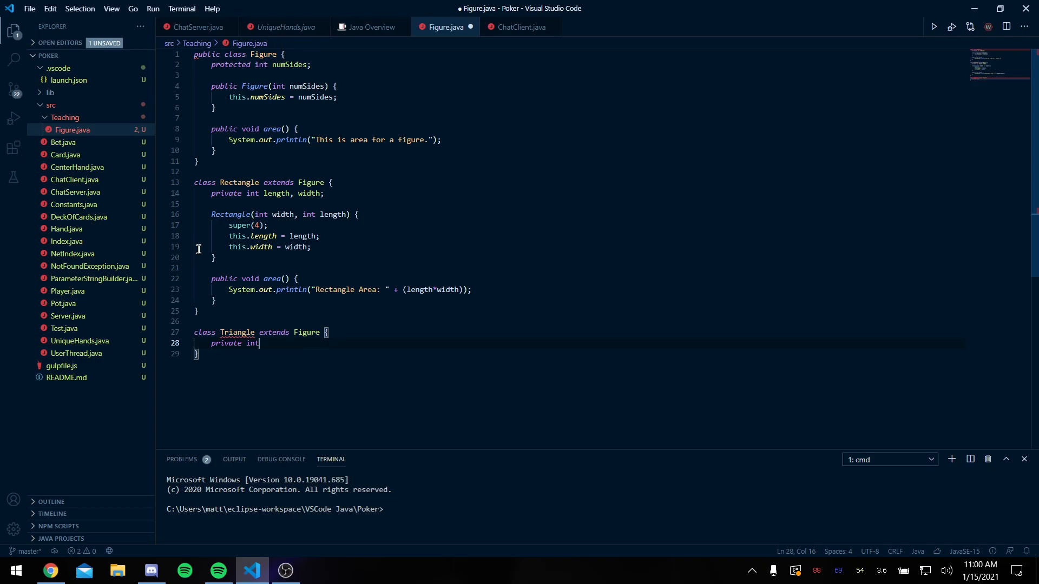
- Give Triangle fields a, b, c and a constructor calling super(3), plus a placeholder area()
{"action": "type", "text": "a, b, c;"}
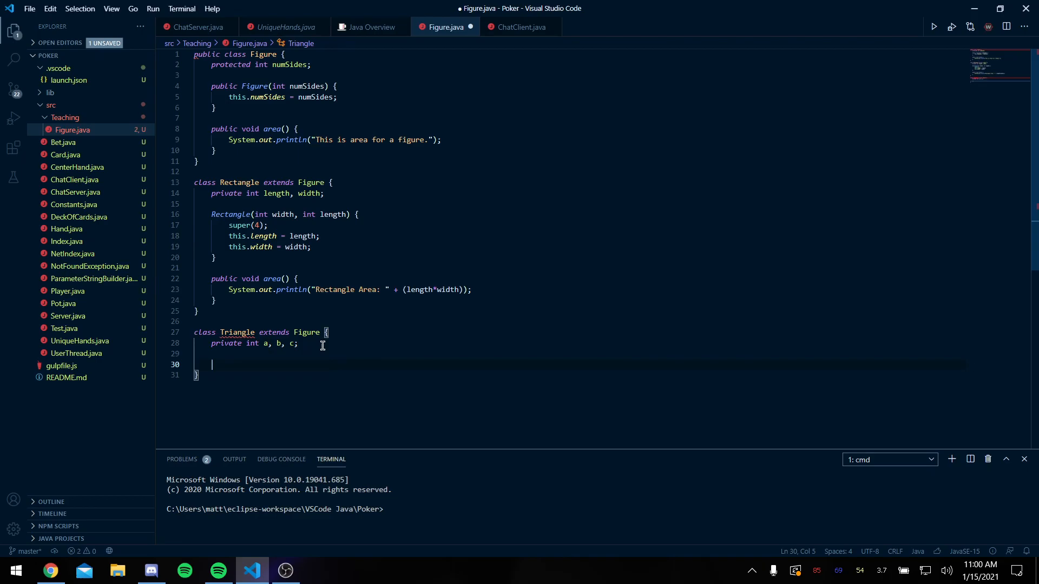
{"action": "type", "text": "Triangle()"}
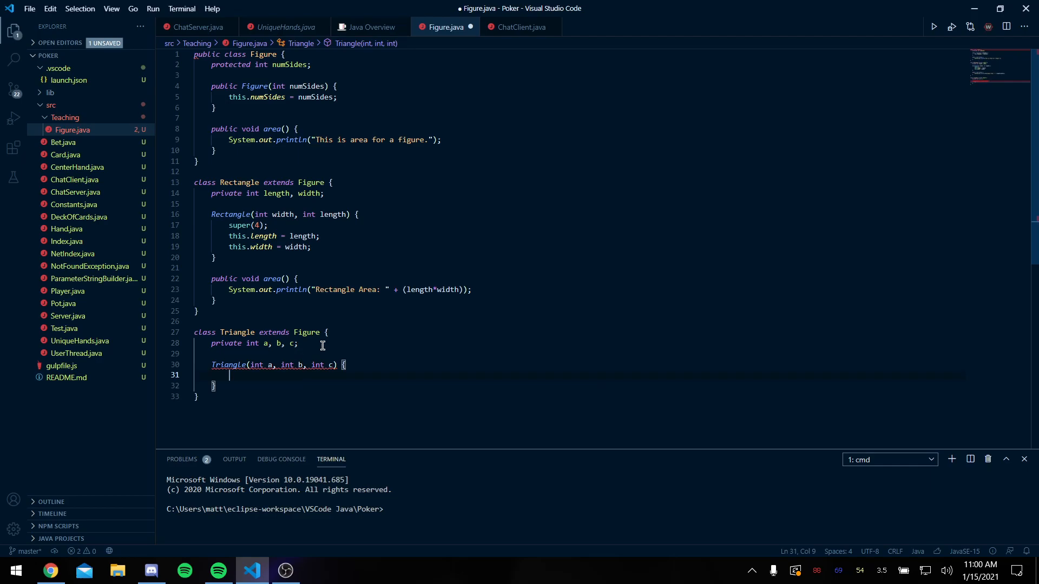
{"action": "type", "text": "super(3);"}
{"action": "type", "text": "System.out.println(\"Triange Area: \" + \"Insert heron's forumla here\");"}
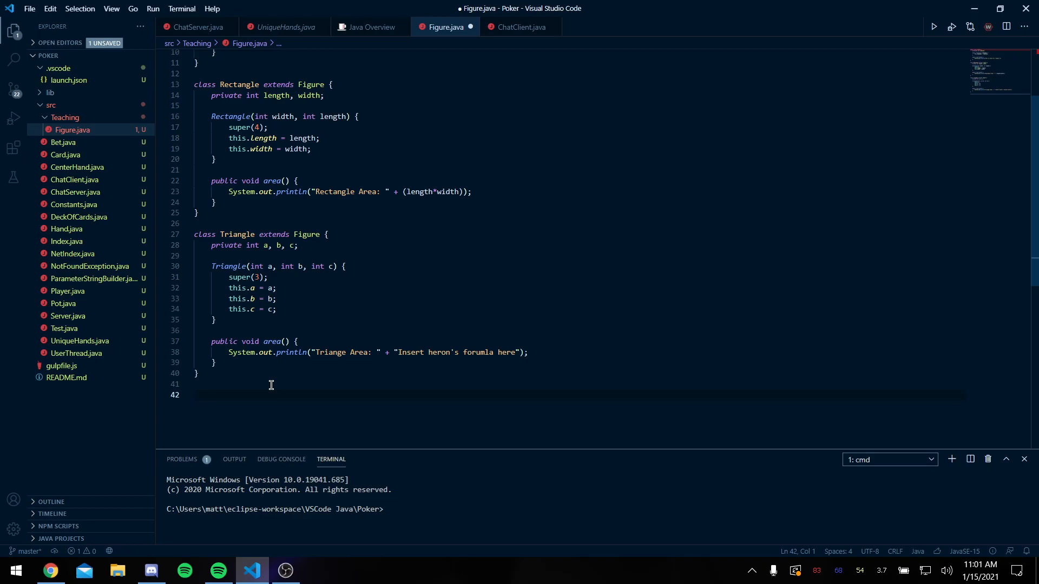
- Write class Main whose main creates Rectangle(5, 6) and Triangle(1, 2, 3) and calls area on them
{"action": "type", "text": "class Main {"}
{"action": "type", "text": "public static void main(String[] args) {"}
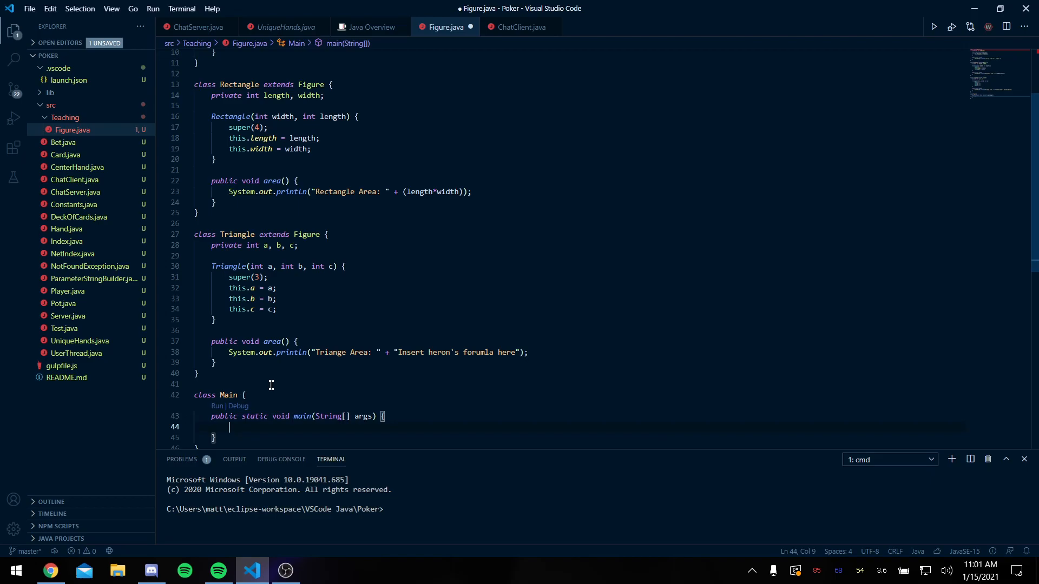
{"action": "type", "text": "Rectangle r = new Rectangle()"}
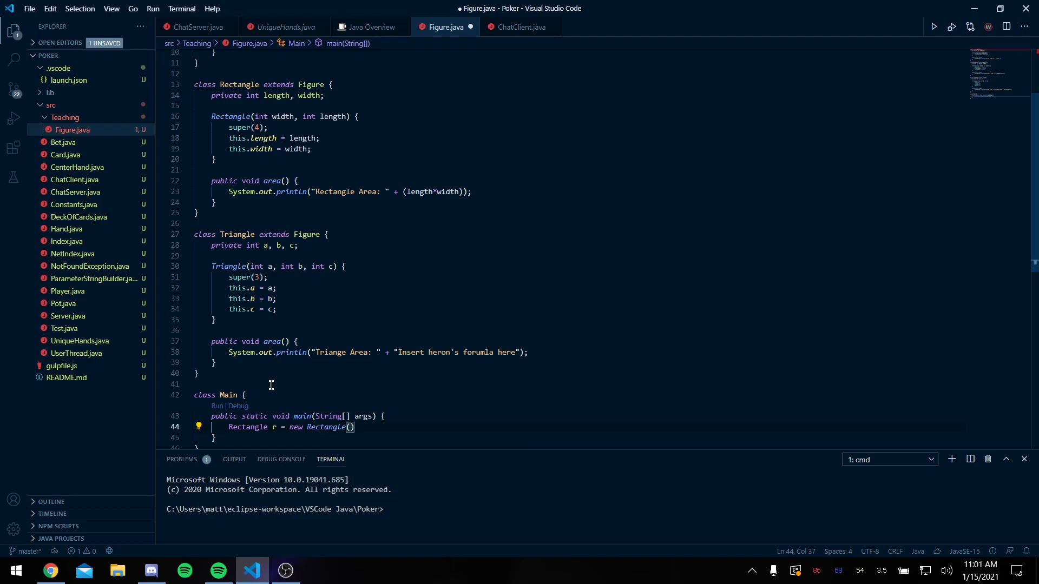
{"action": "type", "text": "Tra"}
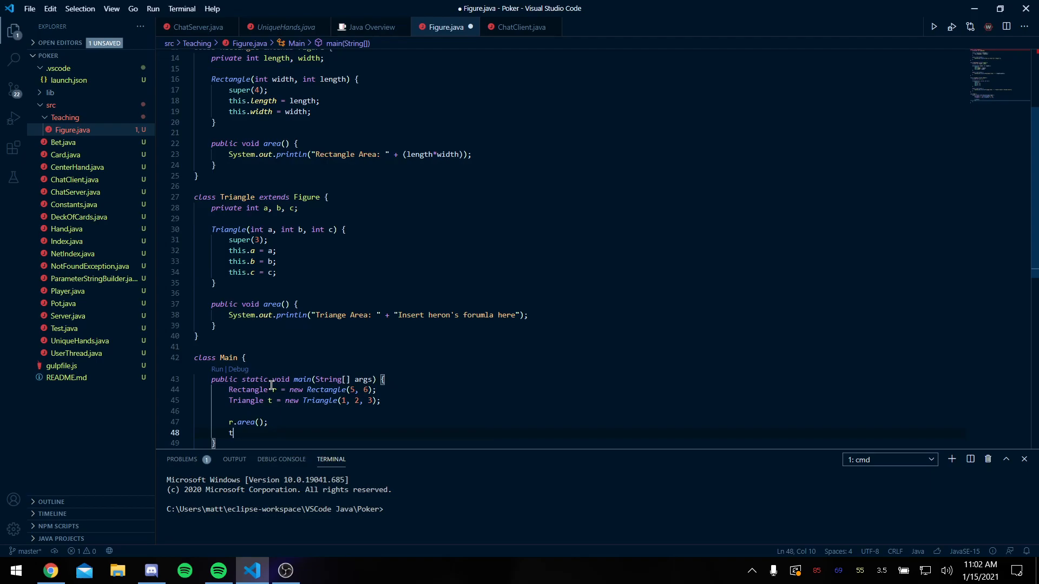
{"action": "scroll", "scroll_direction": "up", "scroll_amount": 3}
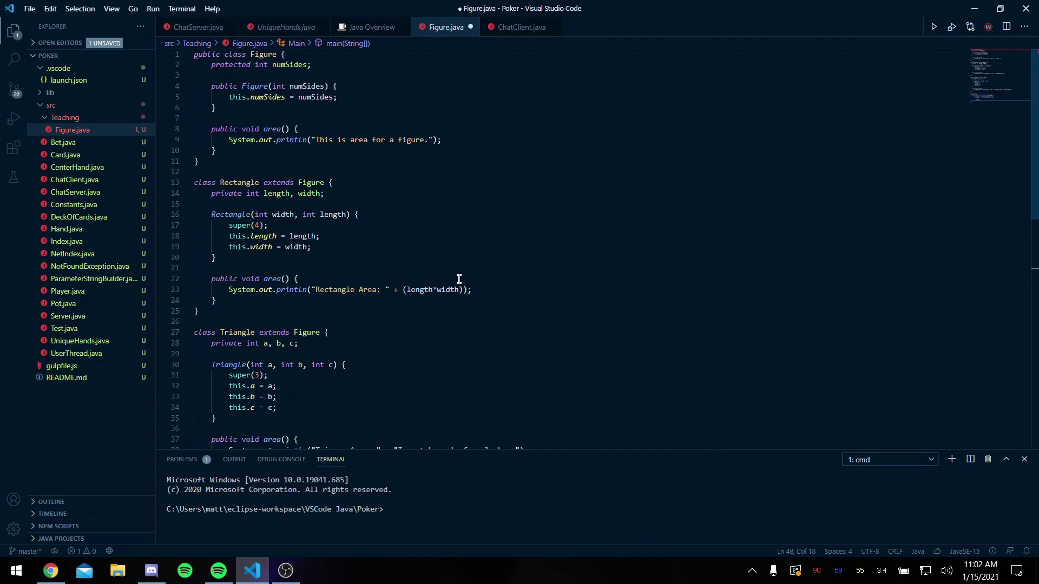
- Run Main, fix the package error by adding 'package Teaching;', getting "Rectangle Area: 30" output
{"action": "left_click", "coordinate": [934, 26]}
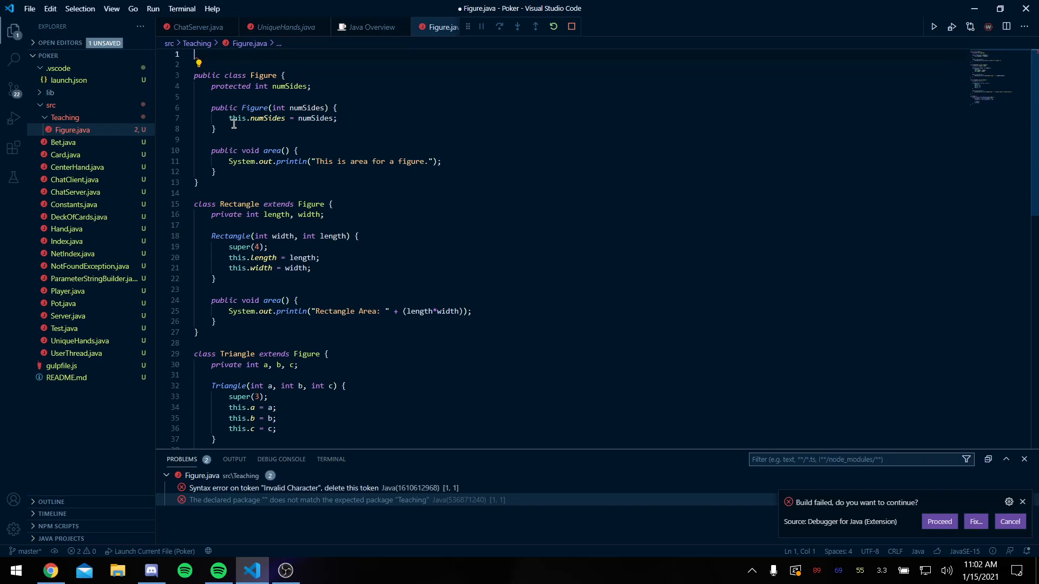
{"action": "type", "text": "package Teaching;"}
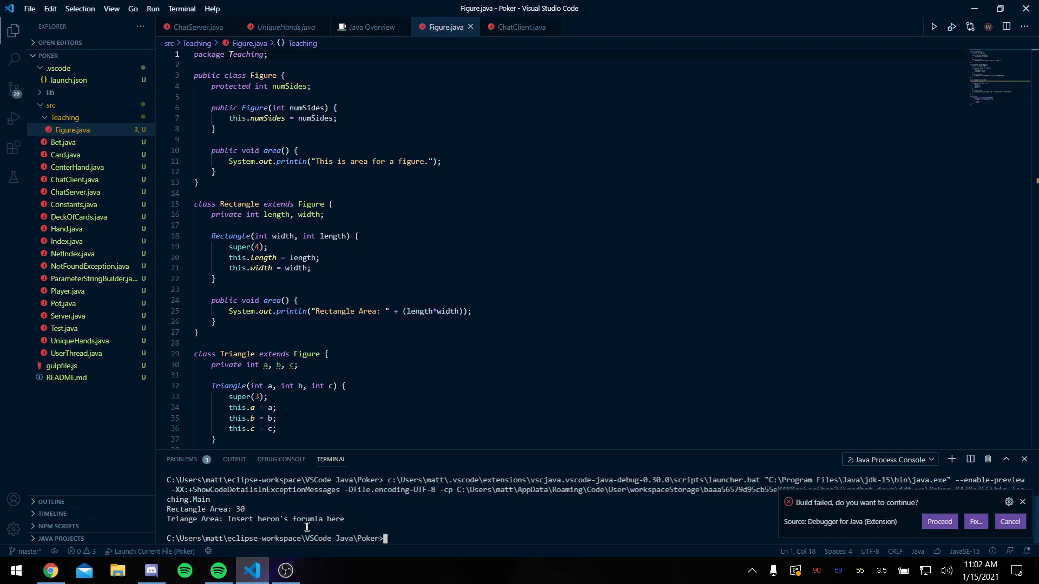
{"action": "mouse_move", "coordinate": [288, 184]}
{"action": "type", "text": "abs"}
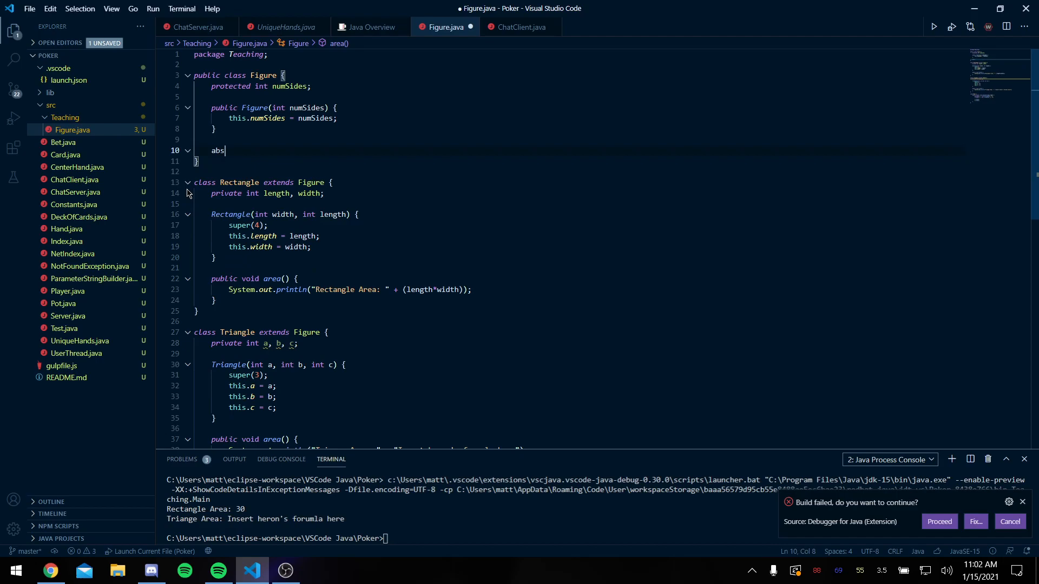
- Make Figure an abstract class with 'abstract void area();' replacing the printing method
{"action": "type", "text": "tract void area();"}
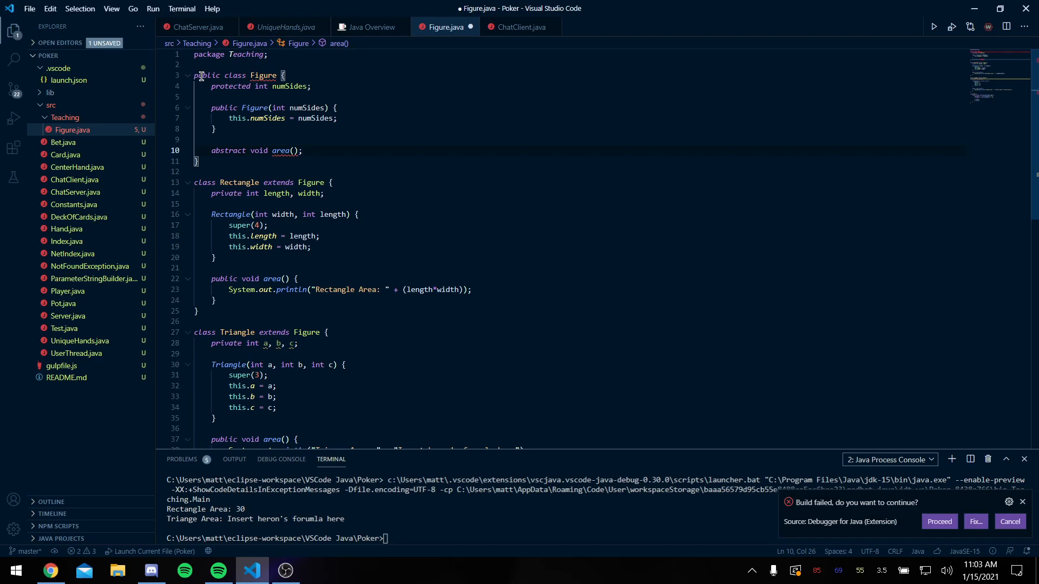
{"action": "type", "text": "abs"}
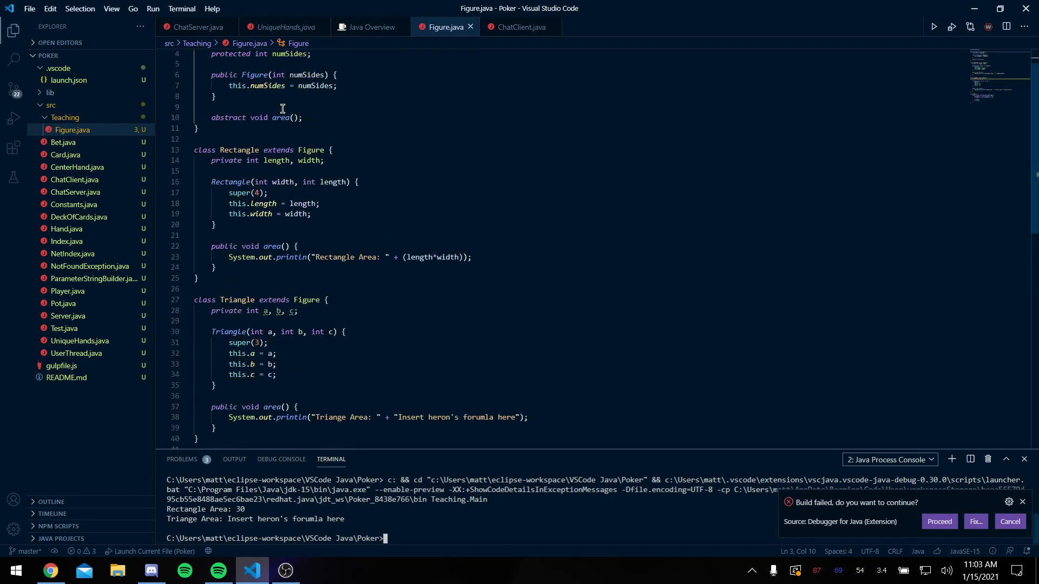
{"action": "scroll", "scroll_direction": "up", "scroll_amount": 3}
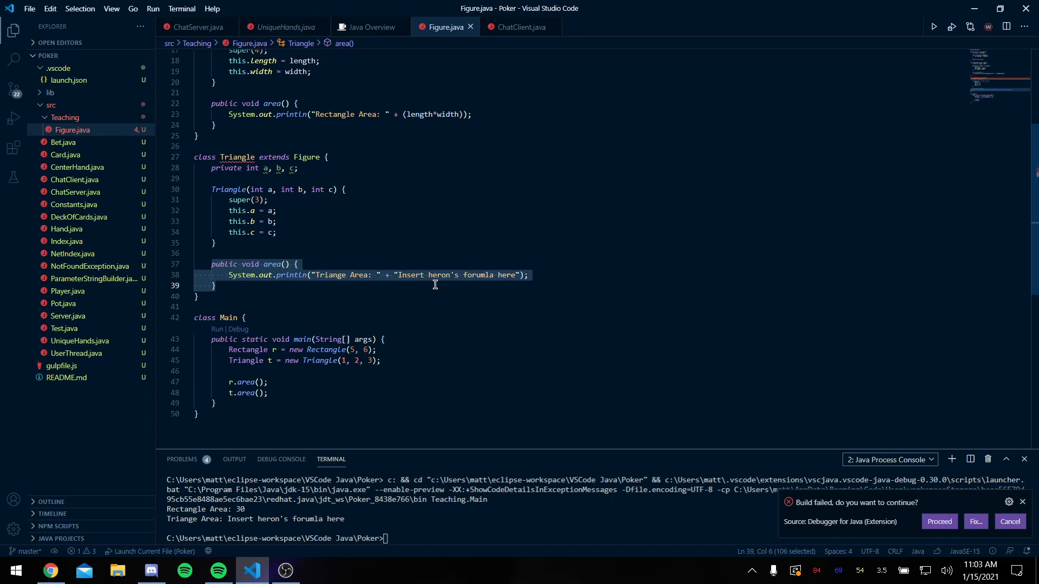
{"action": "scroll", "scroll_direction": "up", "scroll_amount": 3}
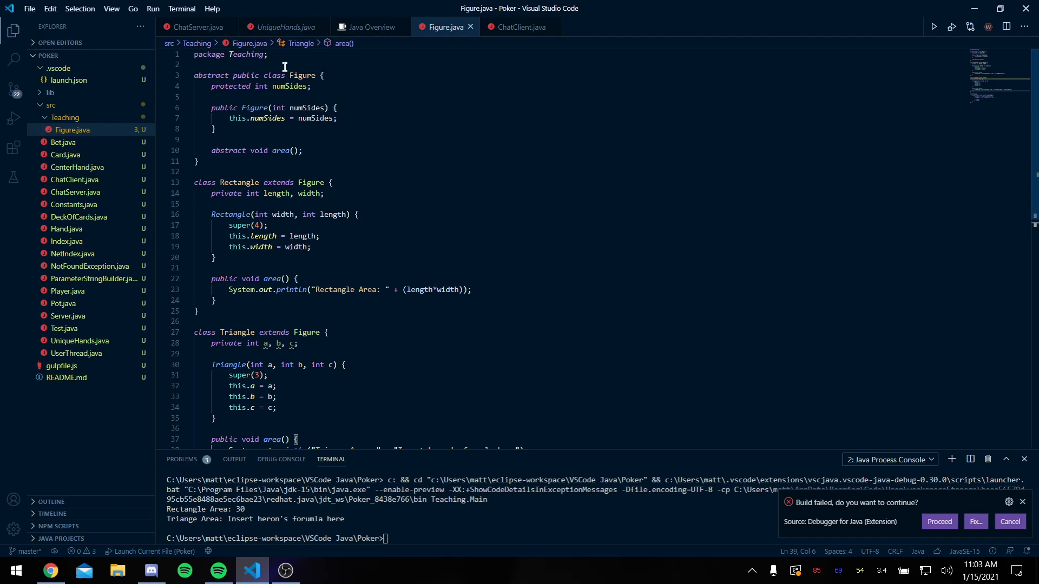
- Draft 'interface Figure {' declaring void area() and final int sides above the abstract class
{"action": "type", "text": "interface Figure {"}
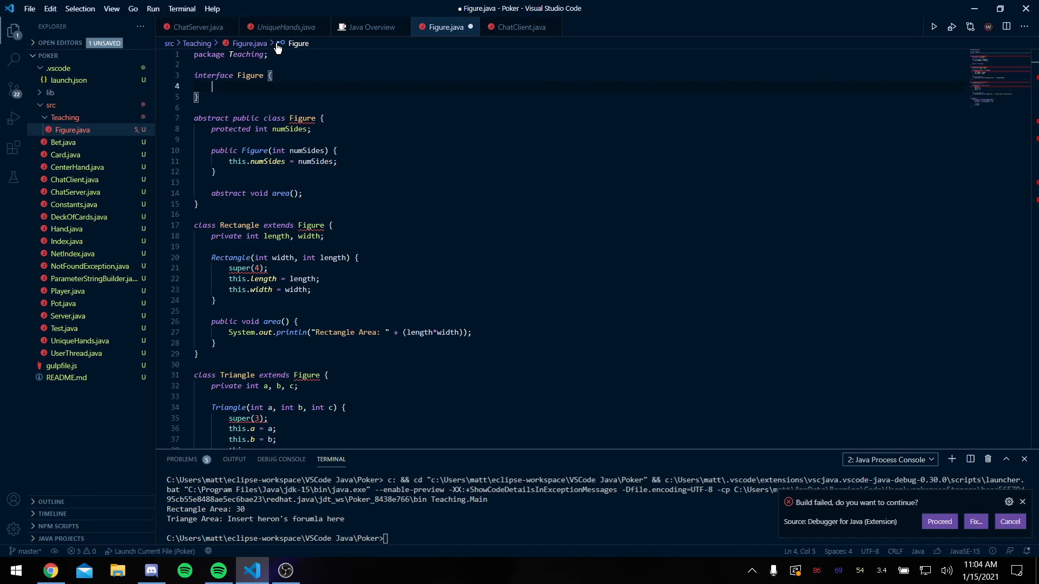
{"action": "type", "text": "void area();"}
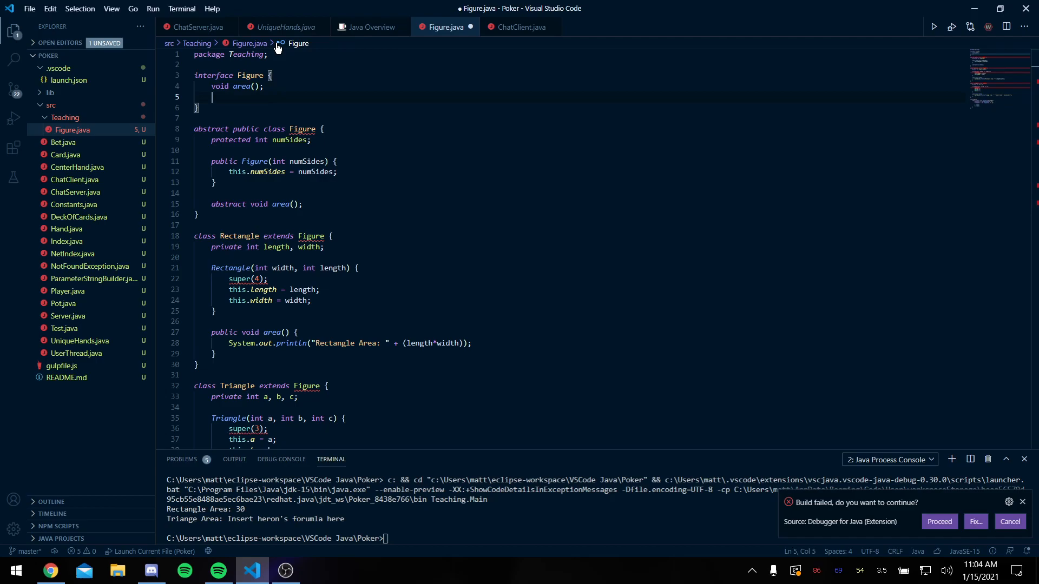
{"action": "type", "text": "final int a"}
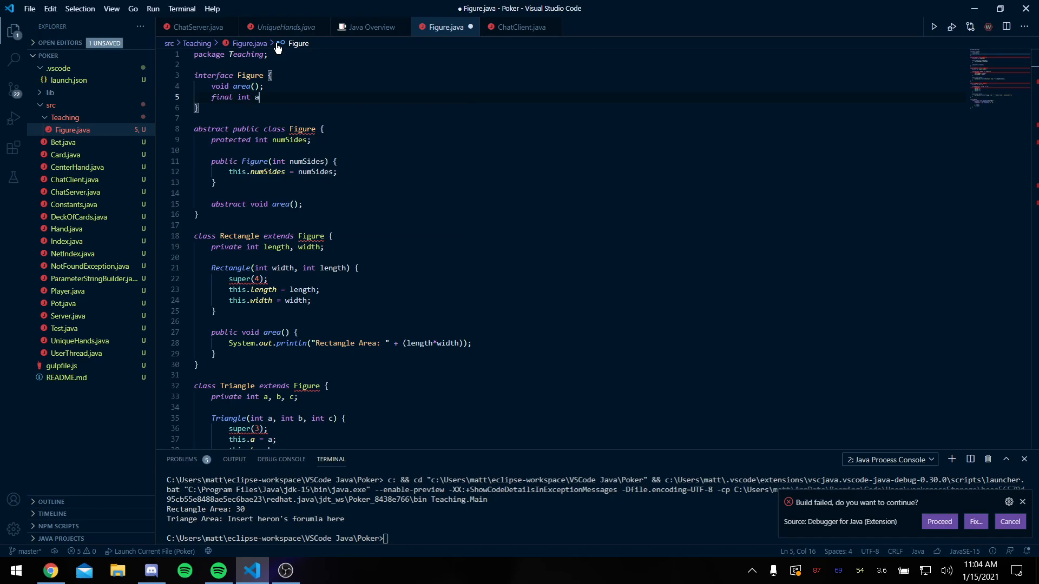
{"action": "type", "text": "sides;"}
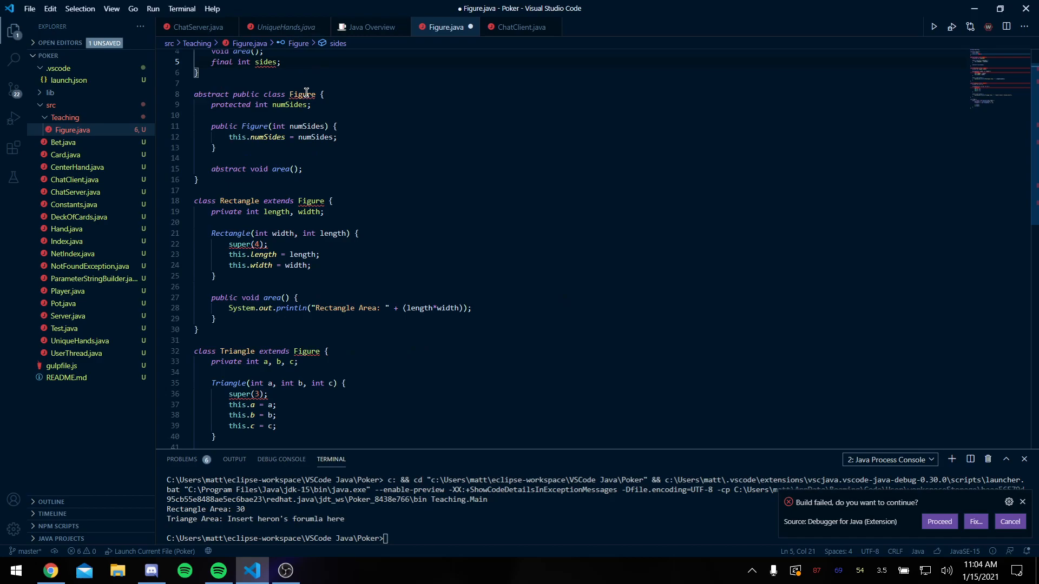
{"action": "scroll", "scroll_direction": "up", "scroll_amount": 3}
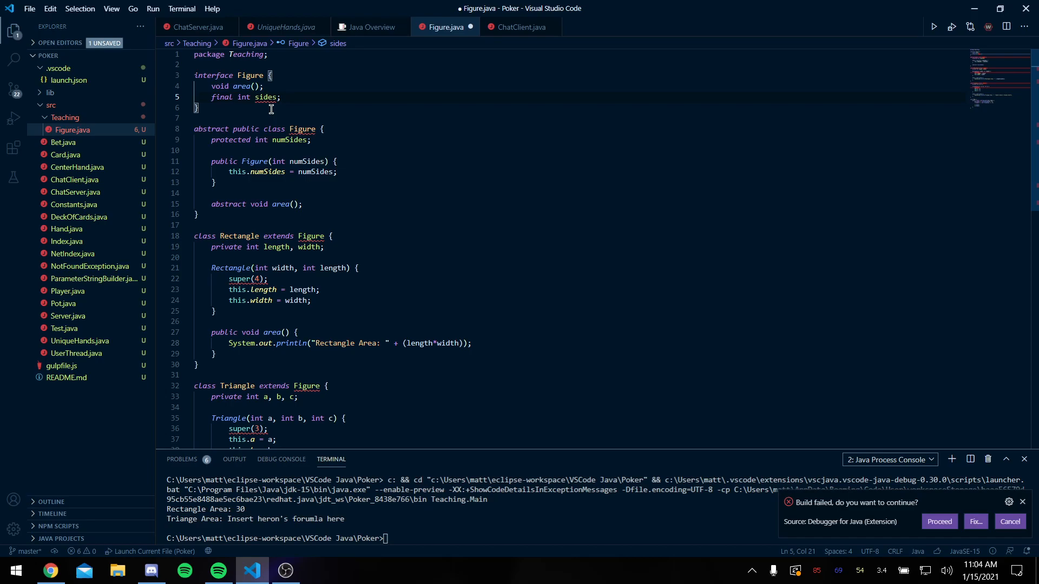
{"action": "scroll", "scroll_direction": "down", "scroll_amount": 3}
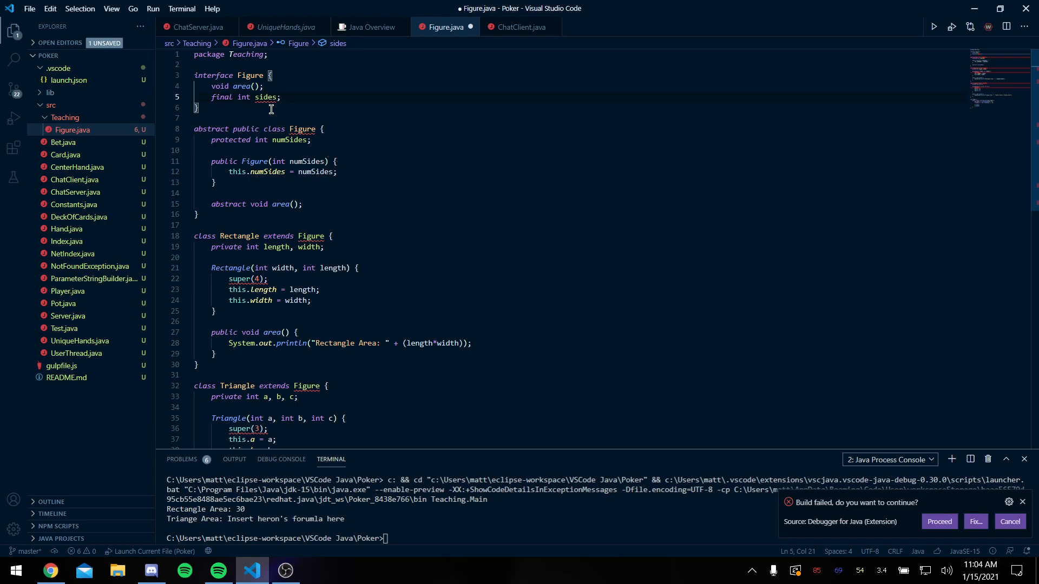